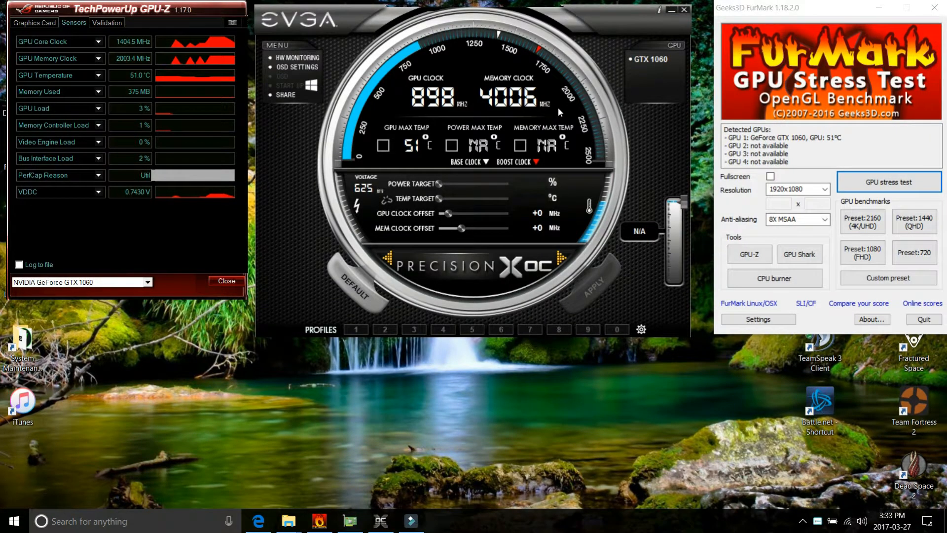
Start the FurMark GPU stress test and watch the temperature near 68°C at +0 offsets
click(889, 182)
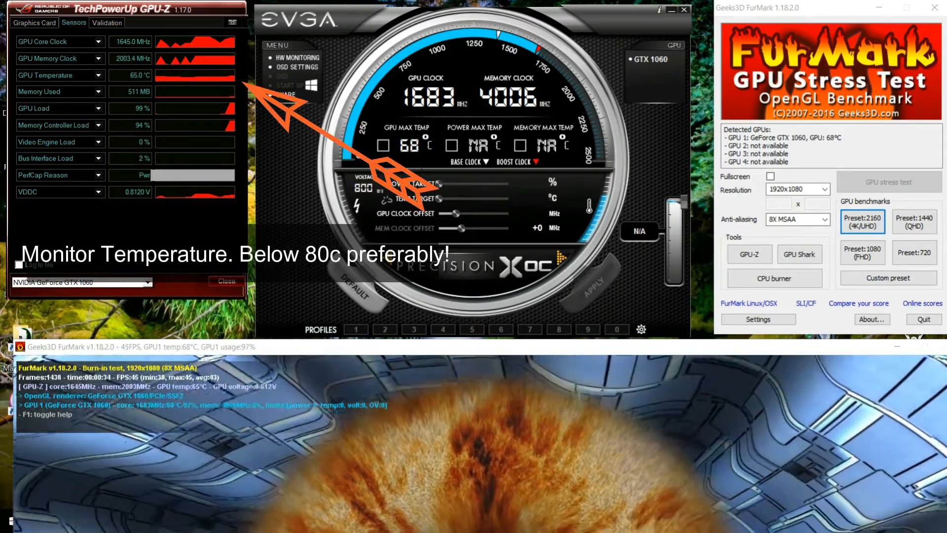
drag(457, 213, 478, 213)
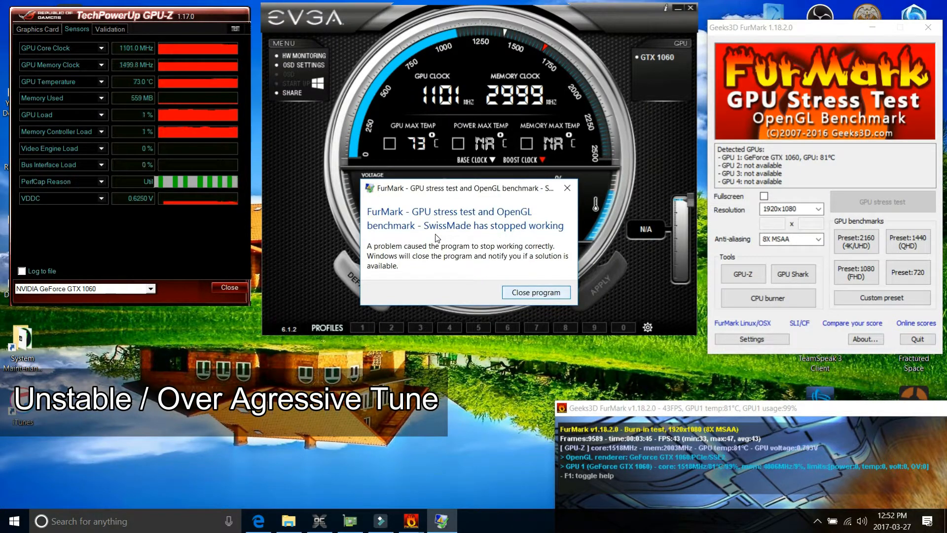
Close the crashed FurMark program so the clocks fall back to idle
click(537, 292)
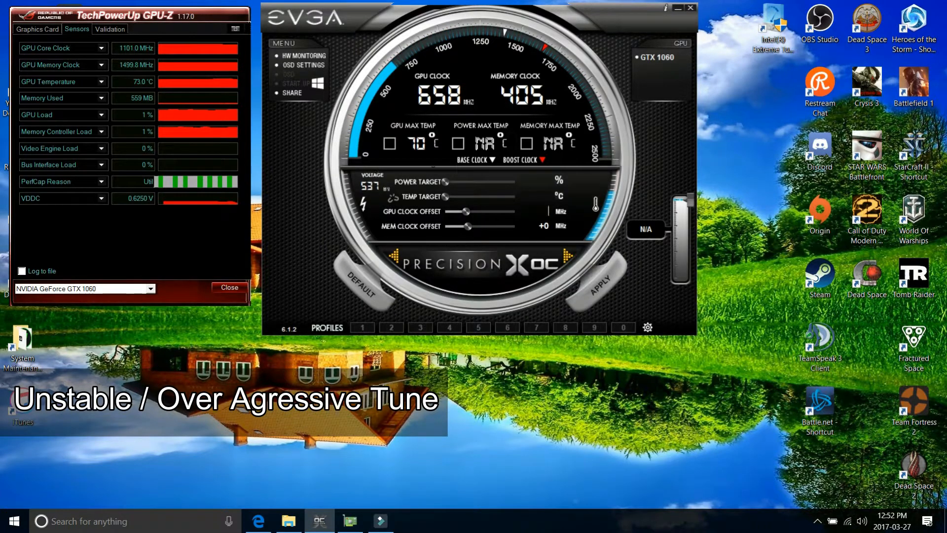
drag(467, 211, 478, 212)
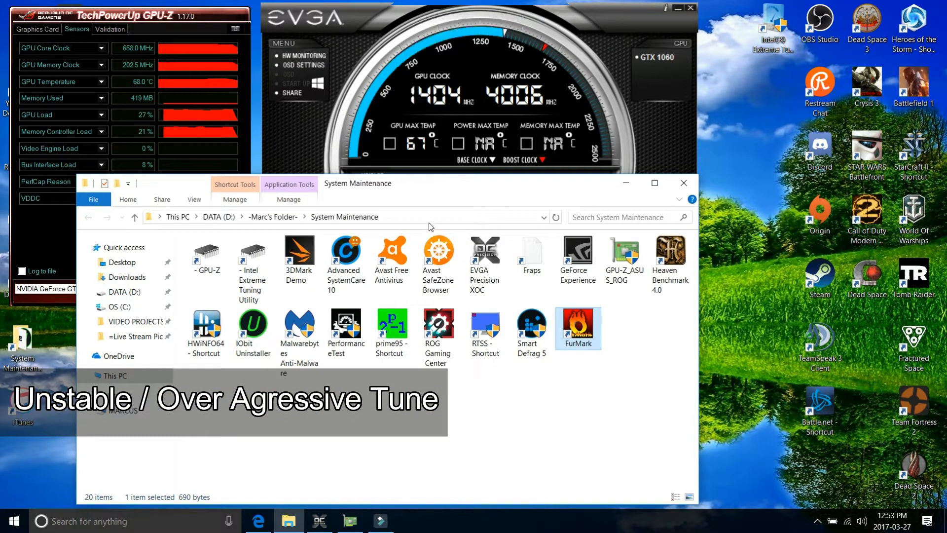
Relaunch FurMark from the System Maintenance folder, restart the stress test and dismiss the crash report
double_click(578, 326)
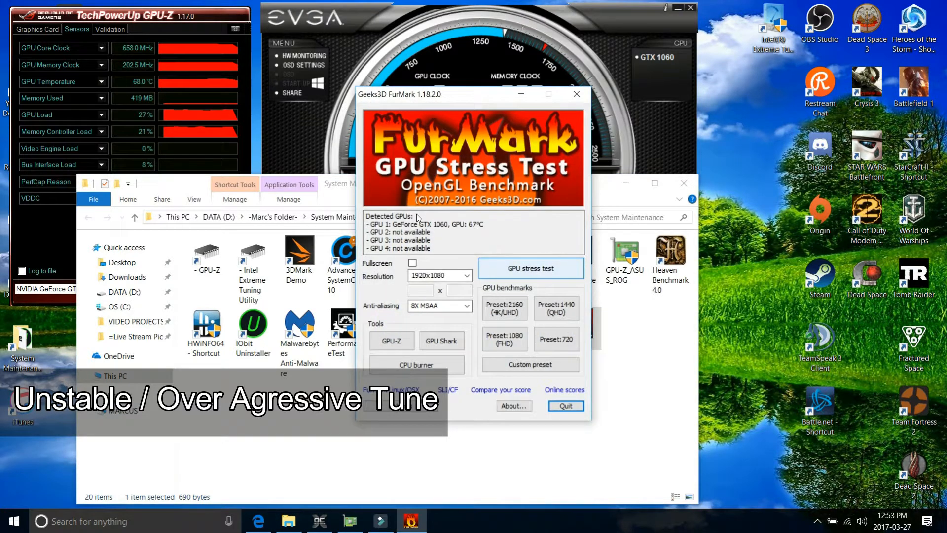
click(530, 269)
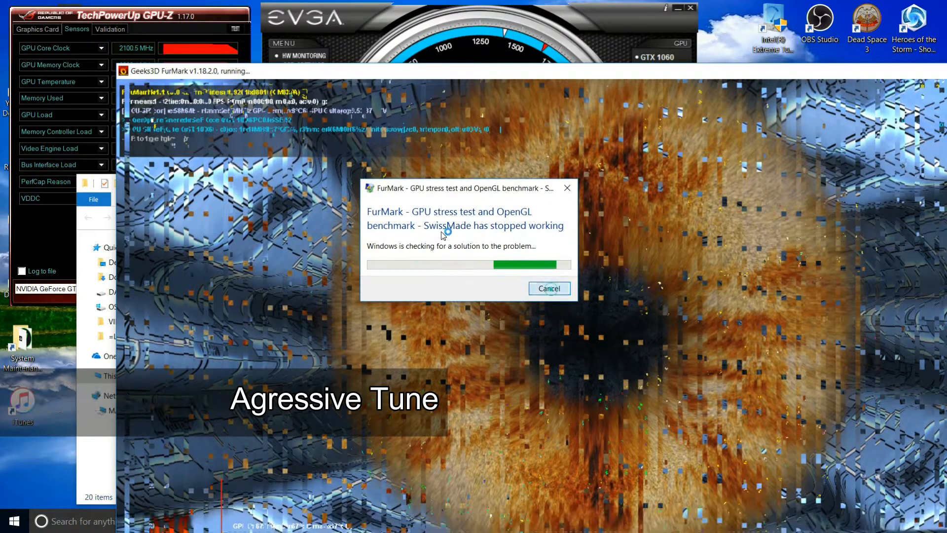
click(549, 288)
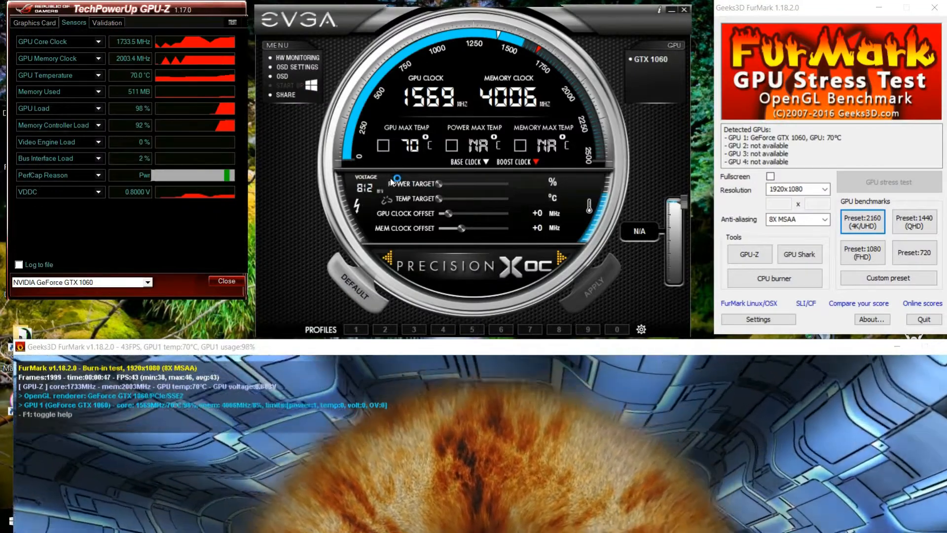
mouse_move(523, 227)
text(300)
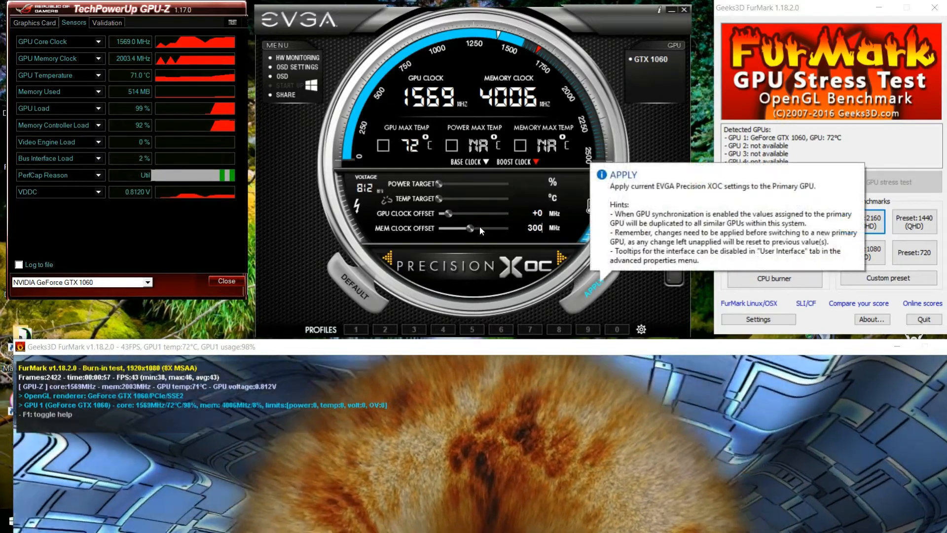
Apply the +300 MHz memory clock offset while the stress test keeps running
click(595, 286)
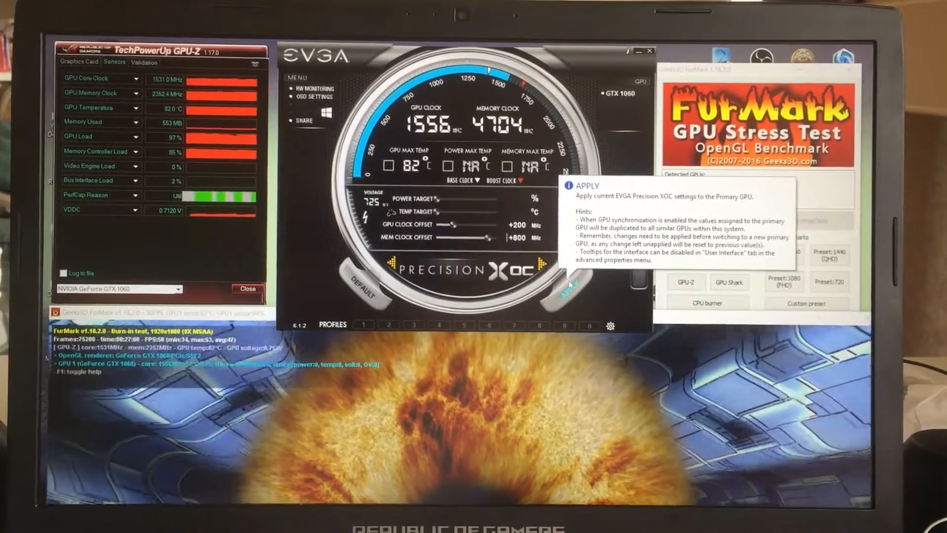
Apply the +200 MHz core and +800 MHz memory offsets, memory reading 4704 MHz at 82°C
click(574, 288)
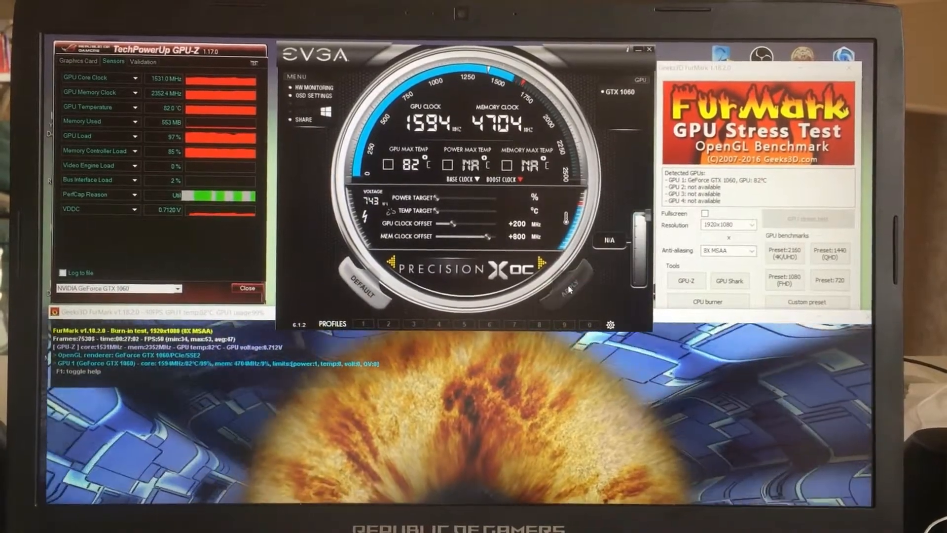